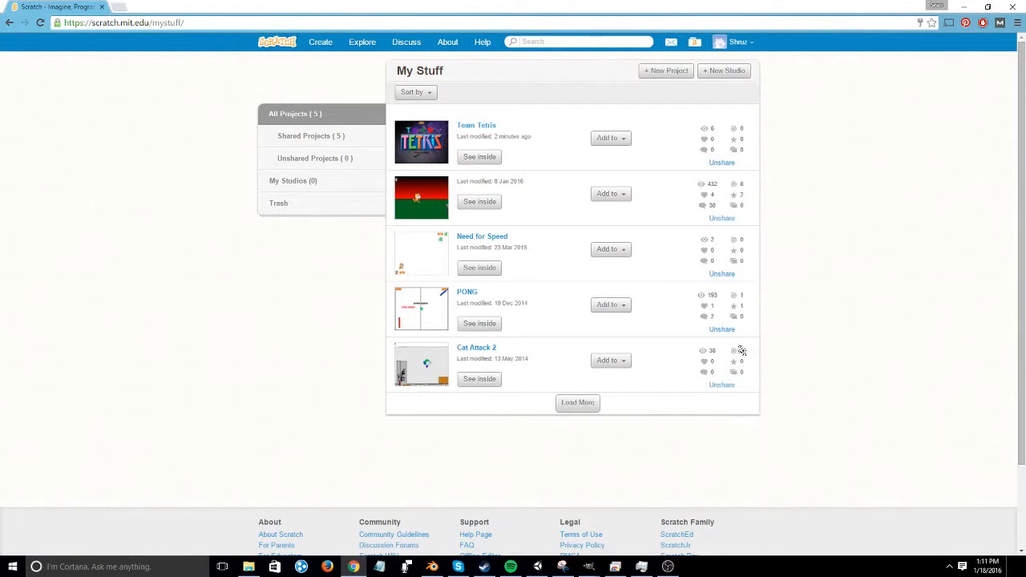
pyautogui.moveTo(826, 170)
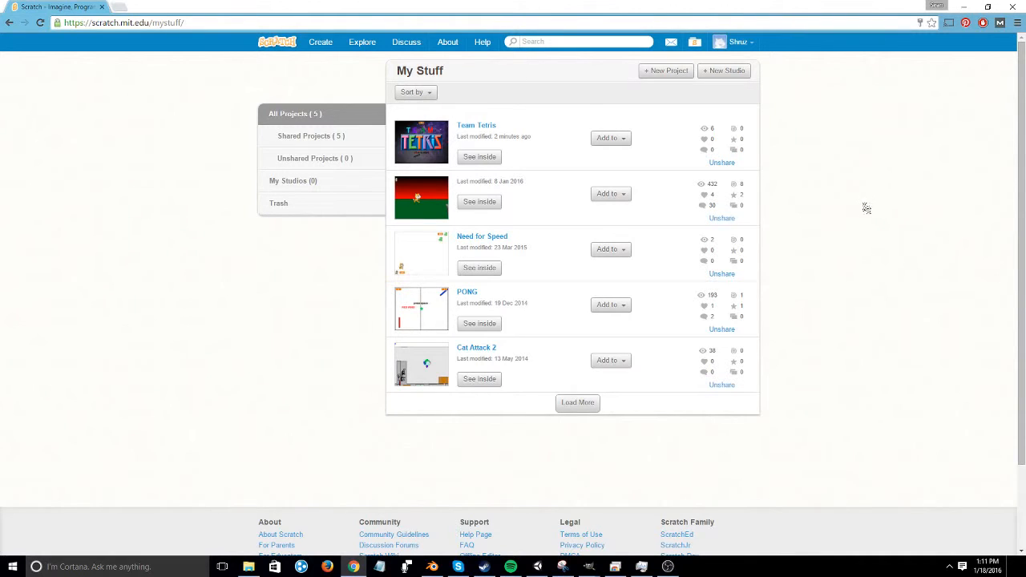
pyautogui.moveTo(875, 212)
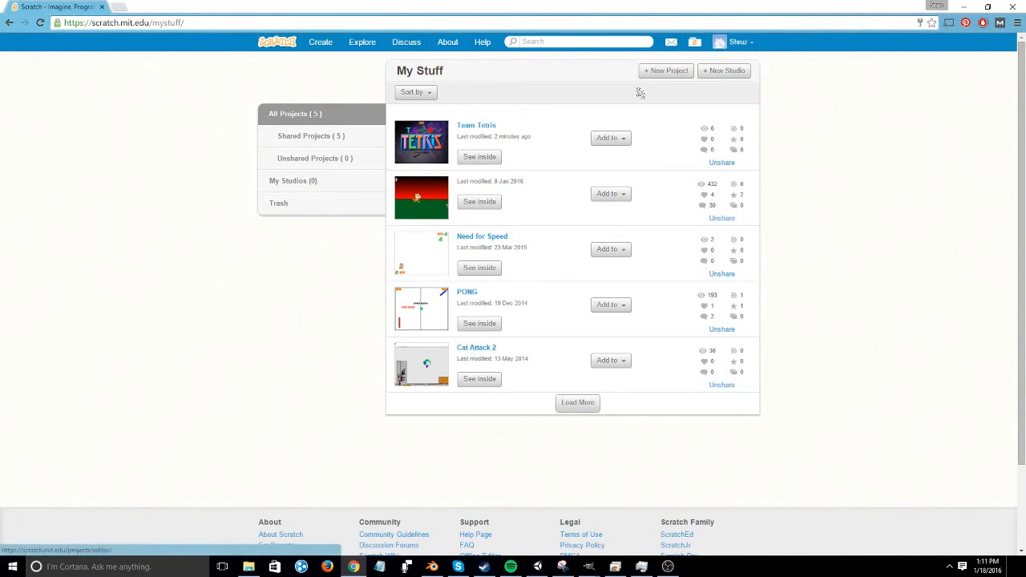
pyautogui.moveTo(600, 241)
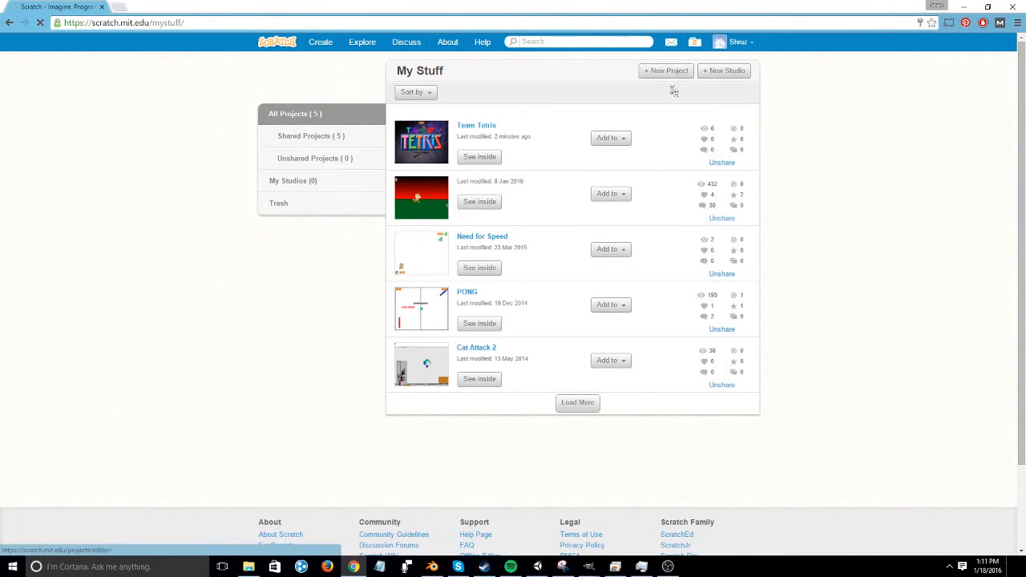
# Step: Create a new blank project and name it 'Cat Moving'
pyautogui.click(666, 70)
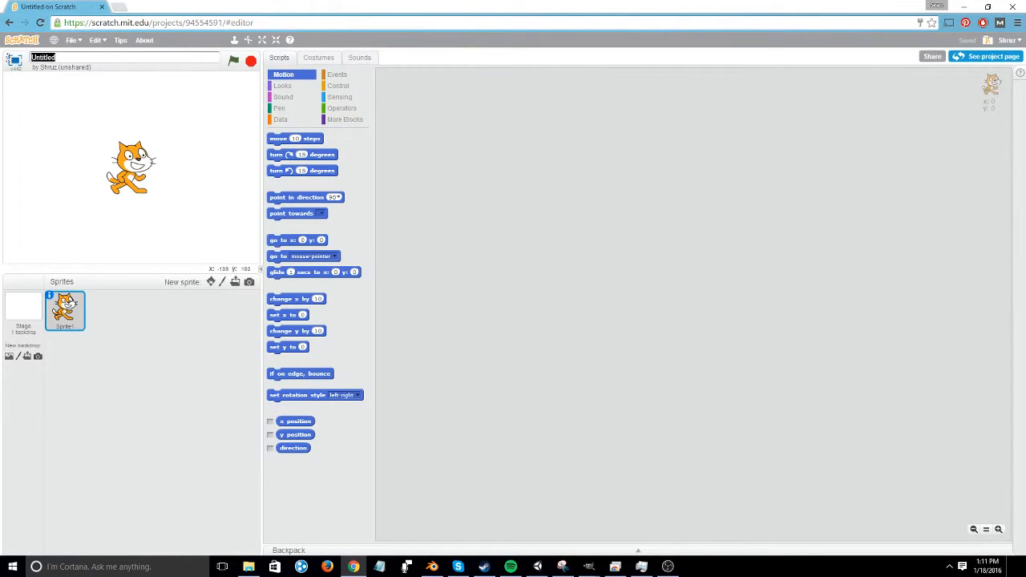
pyautogui.write('Cat Moving')
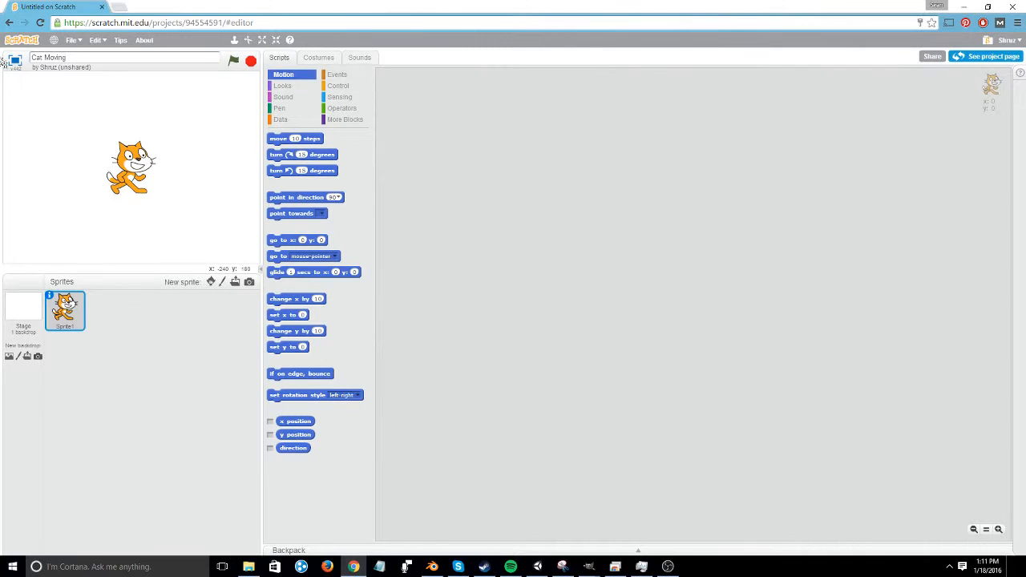
pyautogui.moveTo(131, 166); pyautogui.dragTo(160, 193)
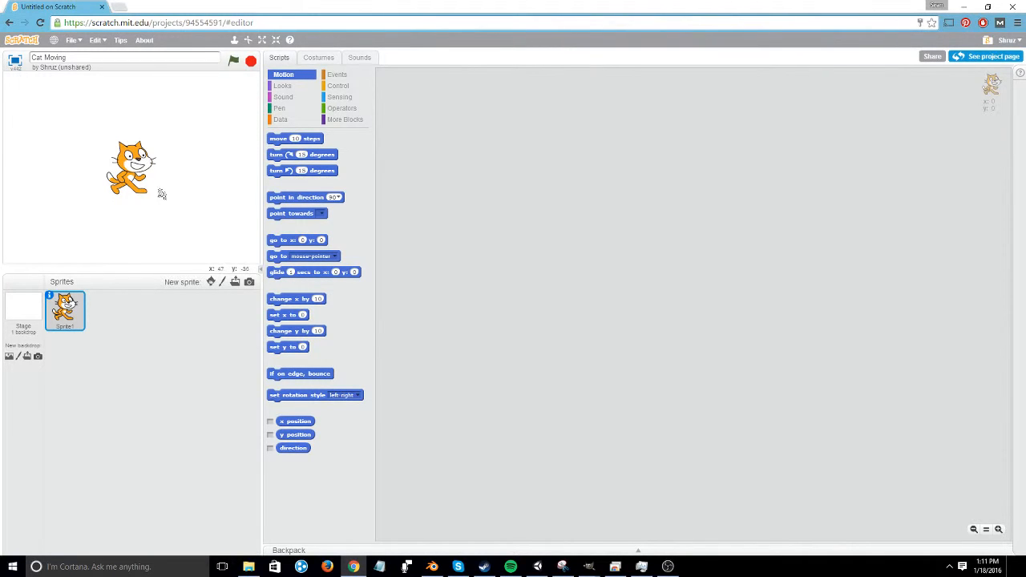
pyautogui.moveTo(131, 168); pyautogui.dragTo(131, 168)
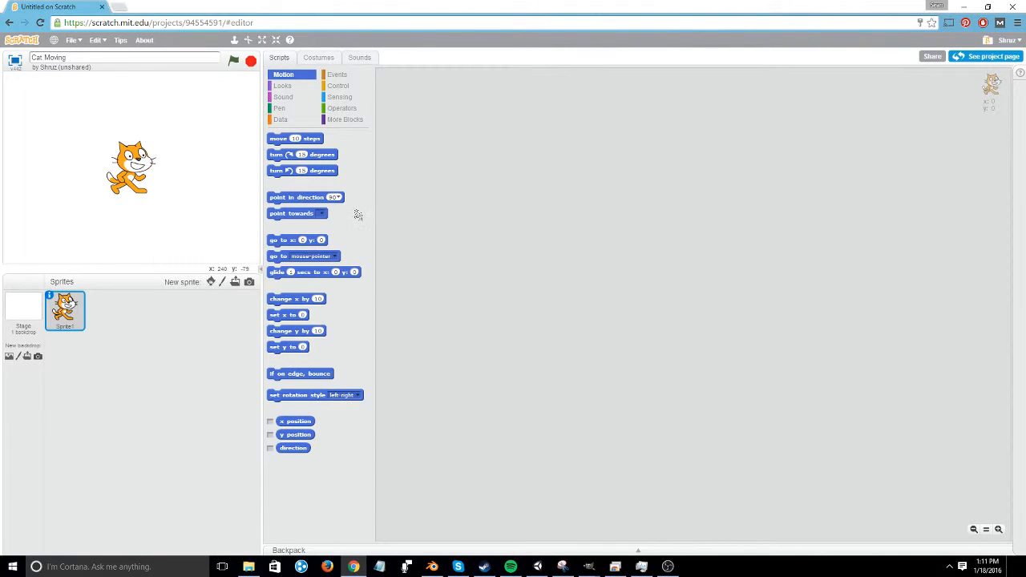
pyautogui.moveTo(388, 186)
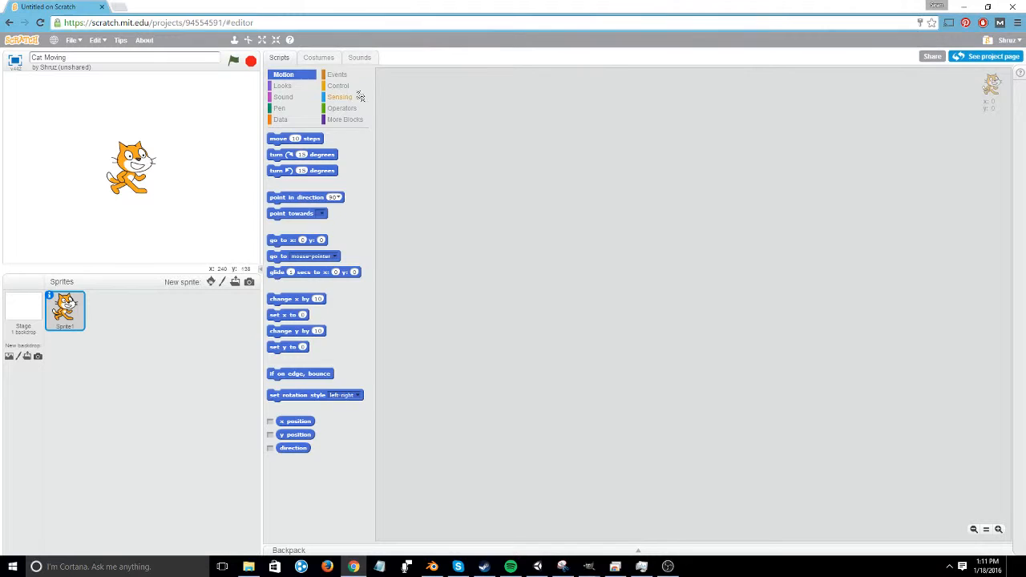
# Step: Add green-flag and key-pressed event blocks to the cat's scripts and try a different key
pyautogui.click(337, 74)
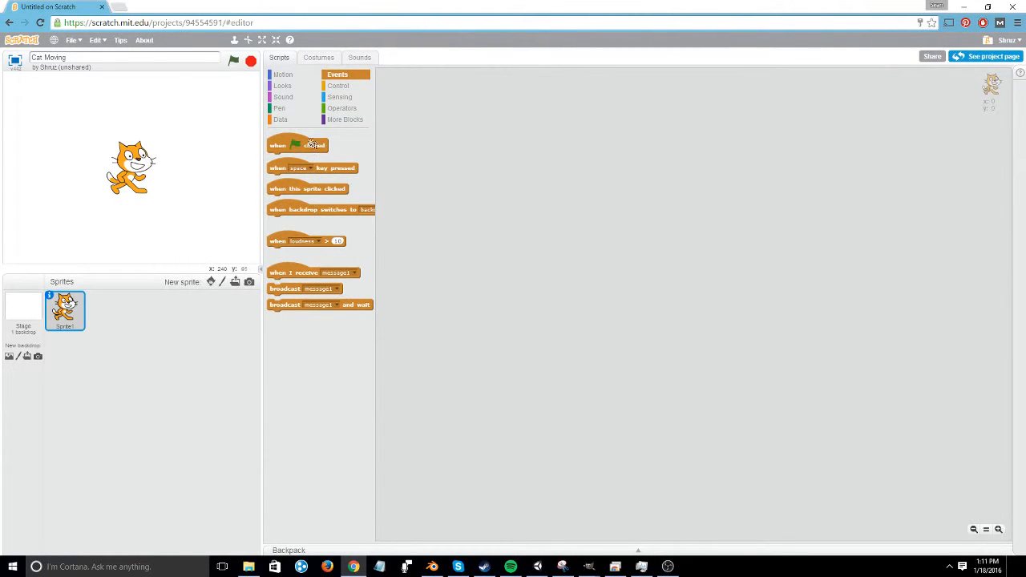
pyautogui.moveTo(297, 144); pyautogui.dragTo(446, 90)
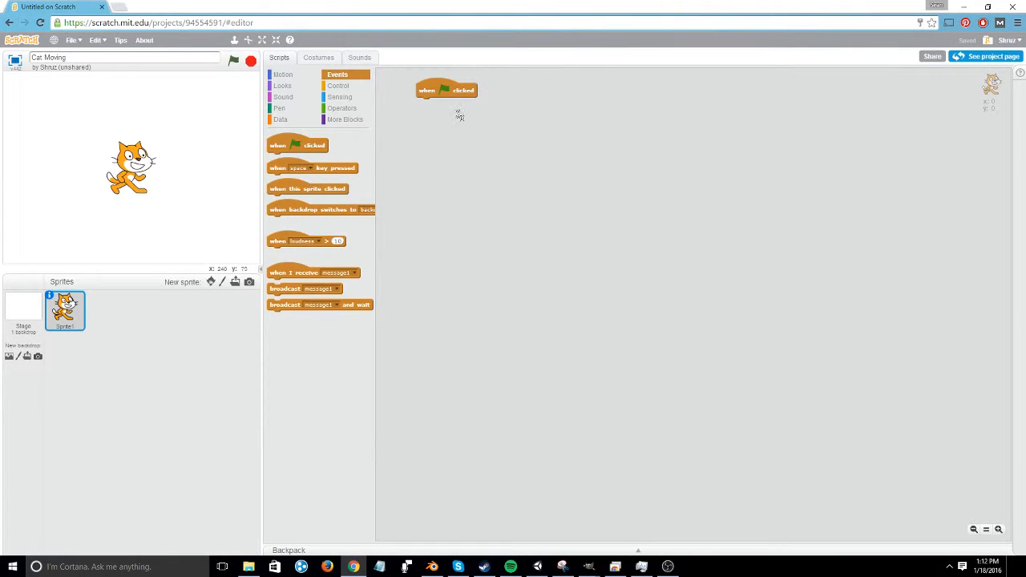
pyautogui.moveTo(393, 141)
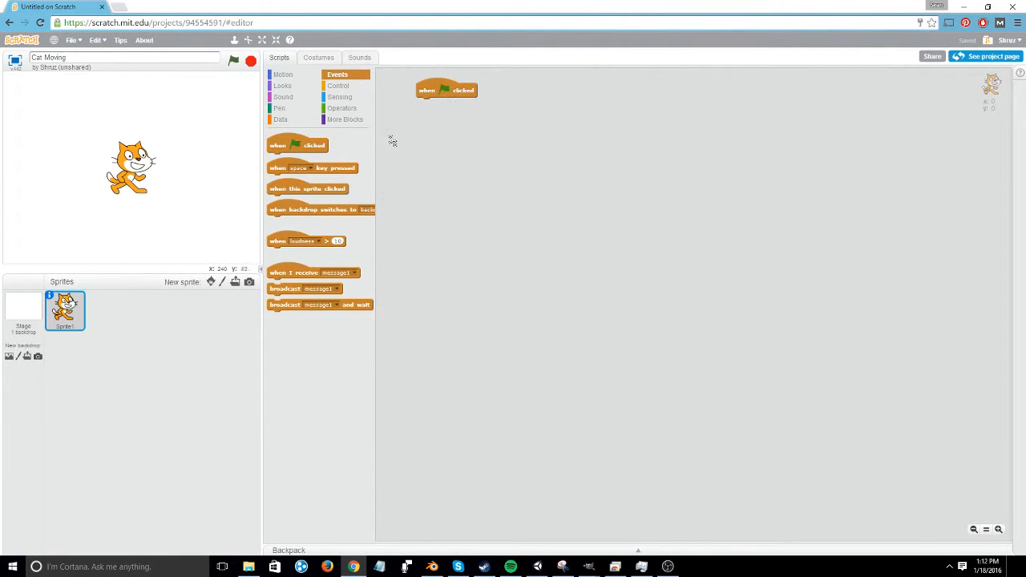
pyautogui.moveTo(311, 168); pyautogui.dragTo(545, 90)
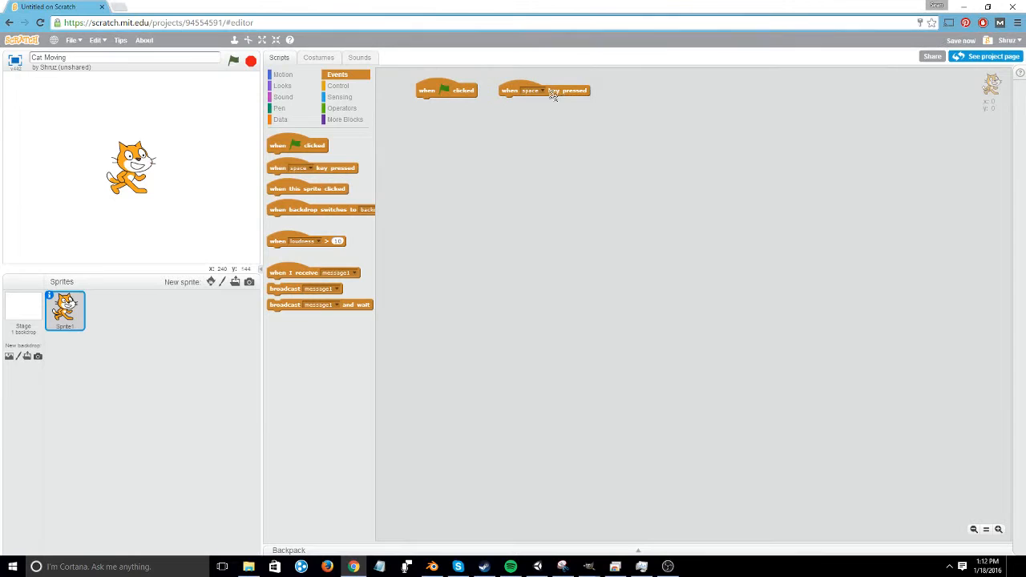
pyautogui.click(532, 90)
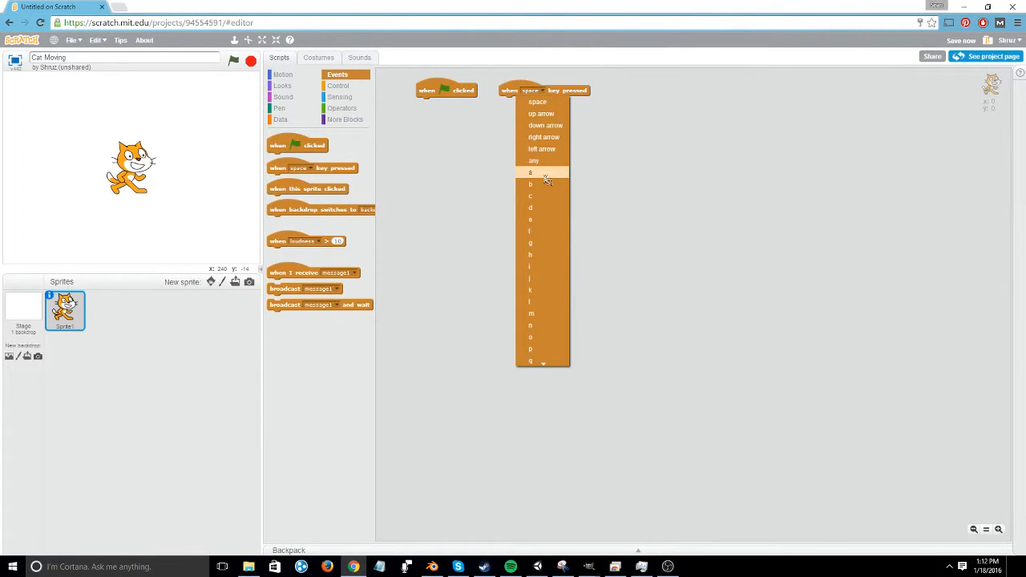
pyautogui.click(529, 173)
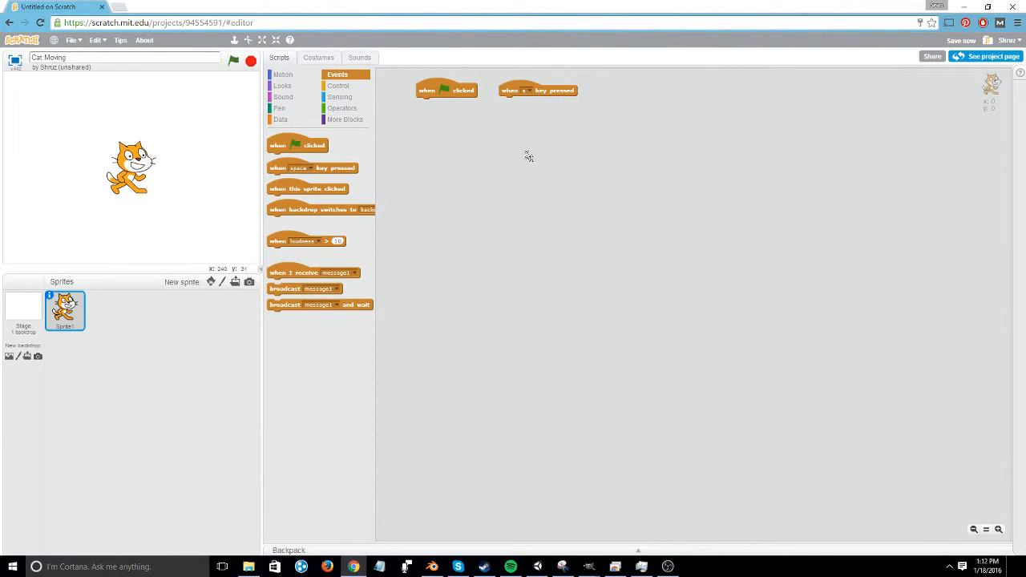
pyautogui.moveTo(505, 112)
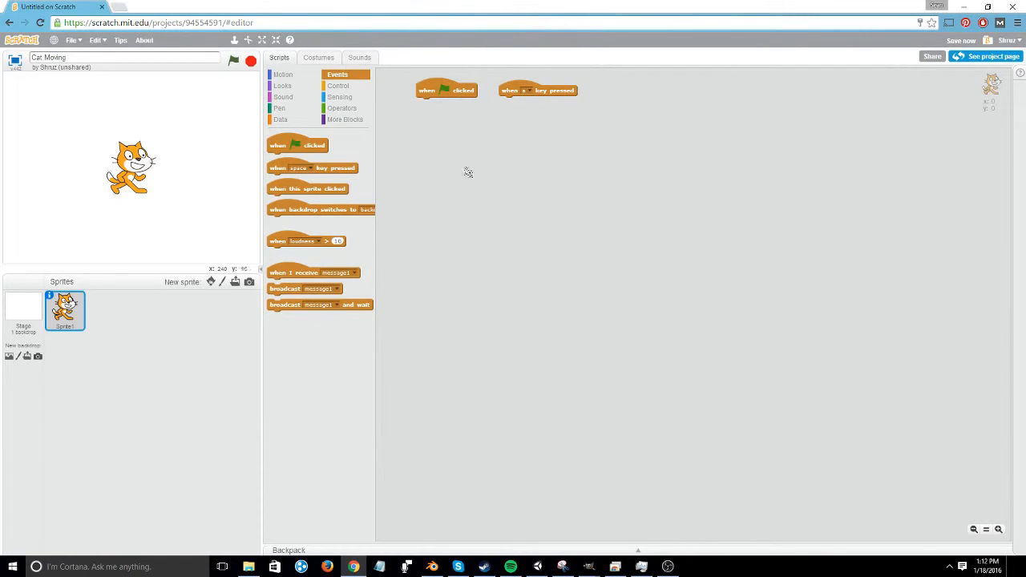
# Step: Add a sprite-clicked event block, then discard the unneeded trial event blocks
pyautogui.moveTo(308, 189); pyautogui.dragTo(641, 93)
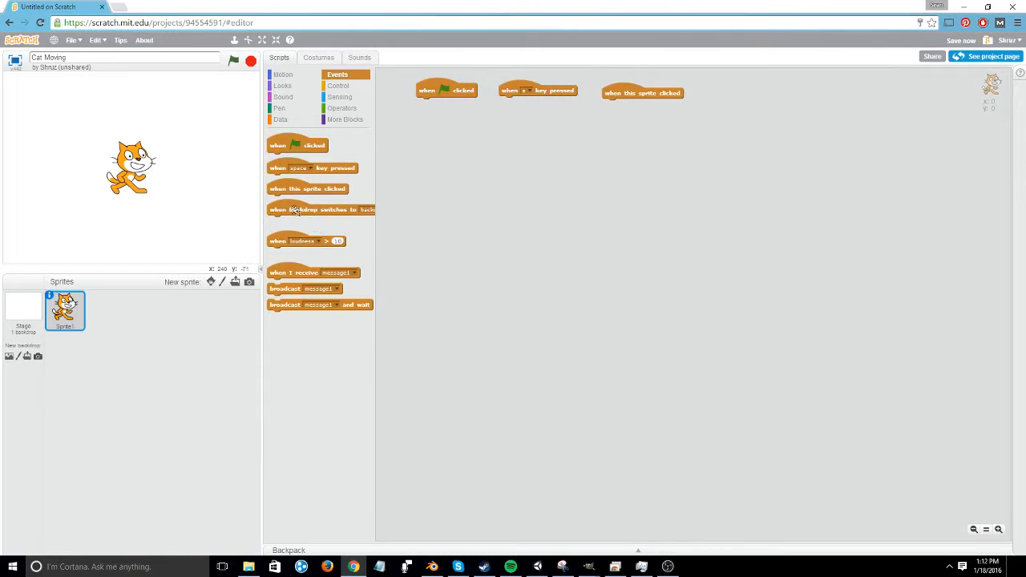
pyautogui.moveTo(320, 209); pyautogui.dragTo(776, 87)
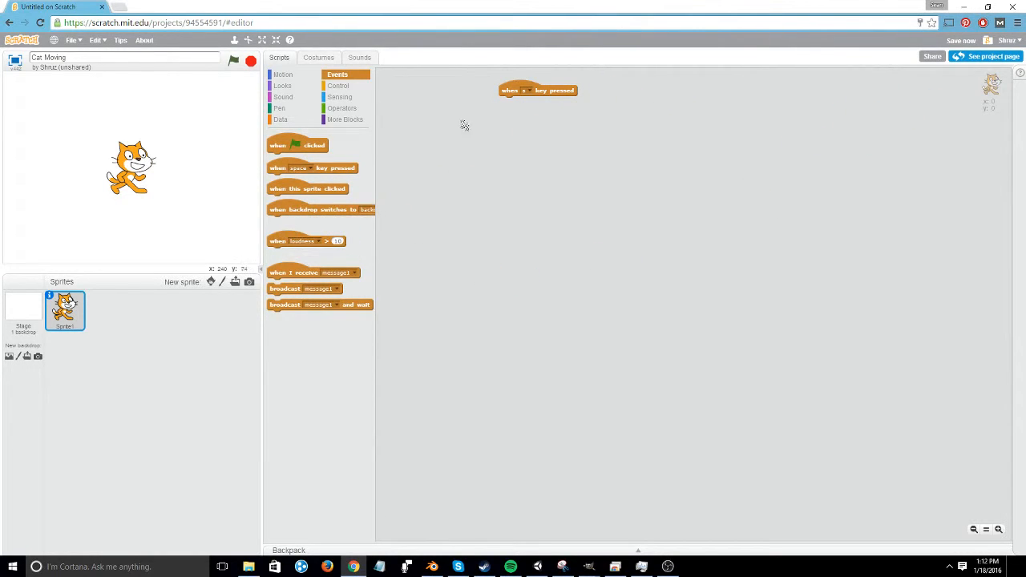
# Step: Set the key-pressed event block to the right arrow key and position it
pyautogui.moveTo(537, 89); pyautogui.dragTo(449, 99)
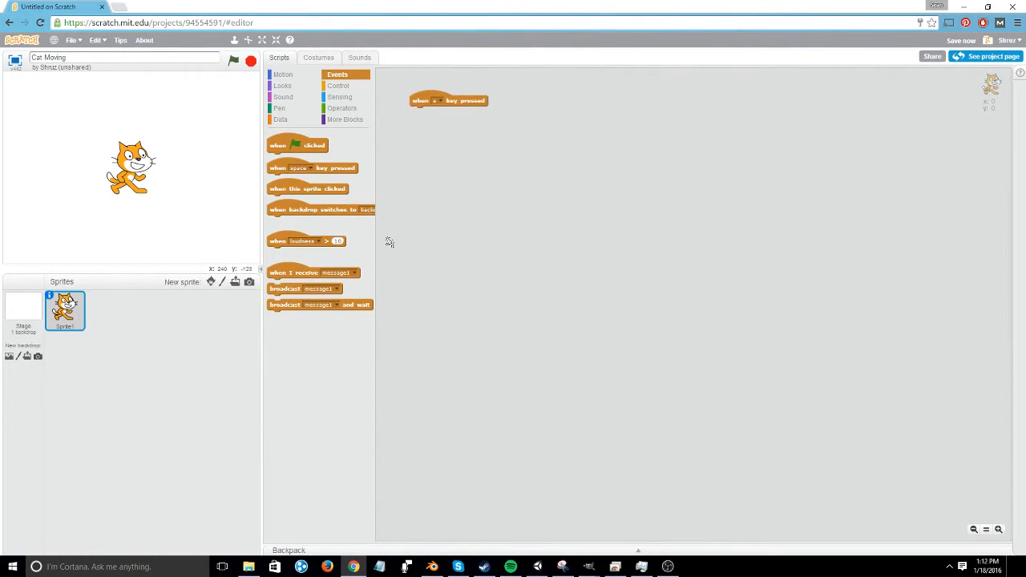
pyautogui.moveTo(172, 203)
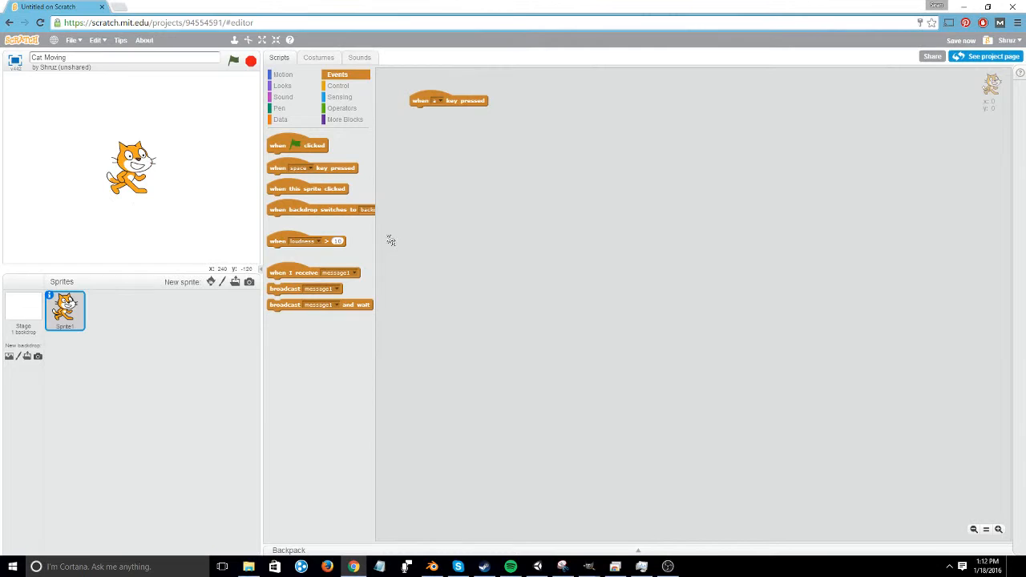
pyautogui.click(436, 100)
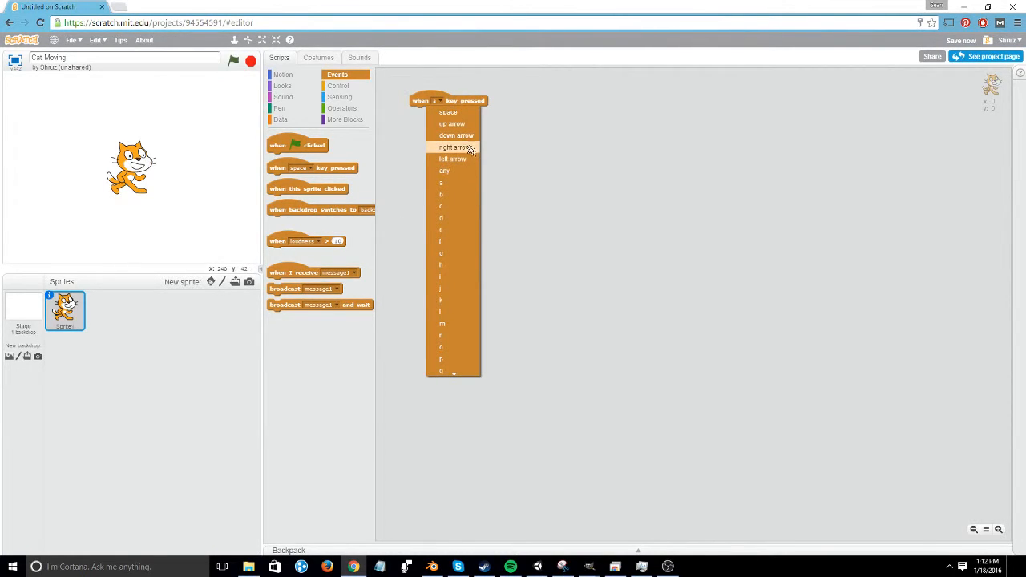
pyautogui.click(455, 148)
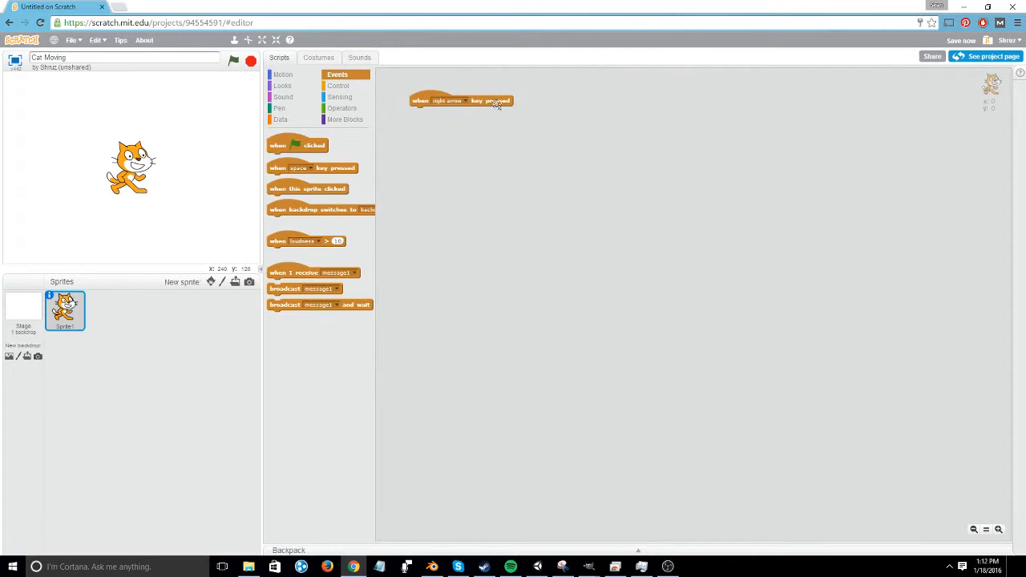
pyautogui.moveTo(497, 99); pyautogui.dragTo(443, 95)
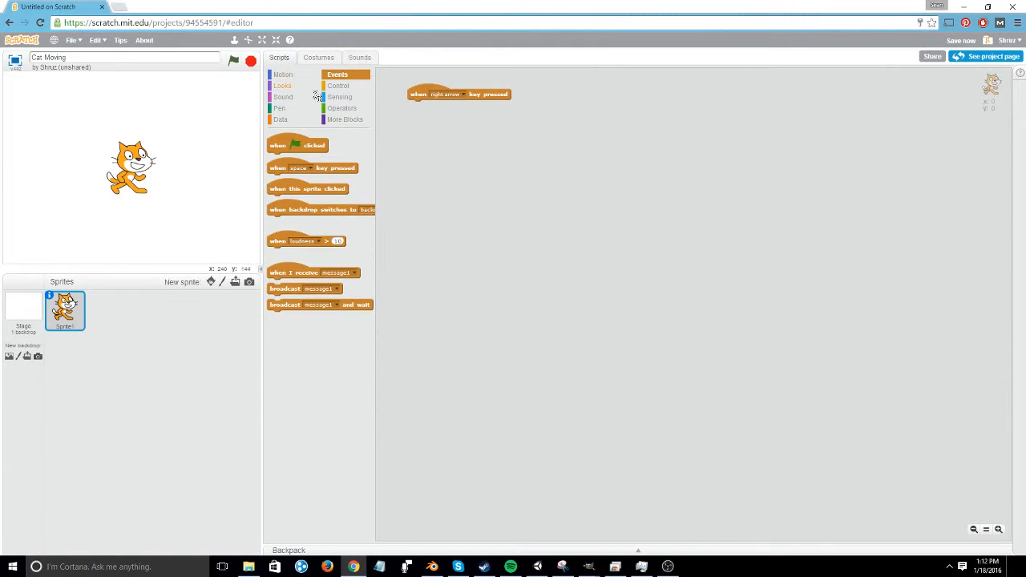
# Step: Attach a Motion 'change x by 10' block under the right-arrow event
pyautogui.click(282, 73)
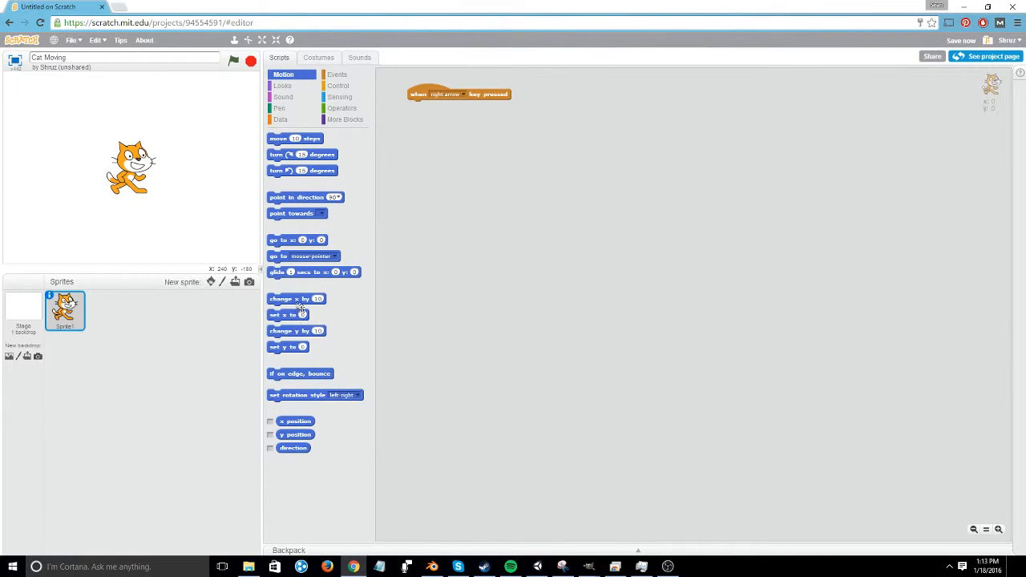
pyautogui.moveTo(296, 298); pyautogui.dragTo(440, 106)
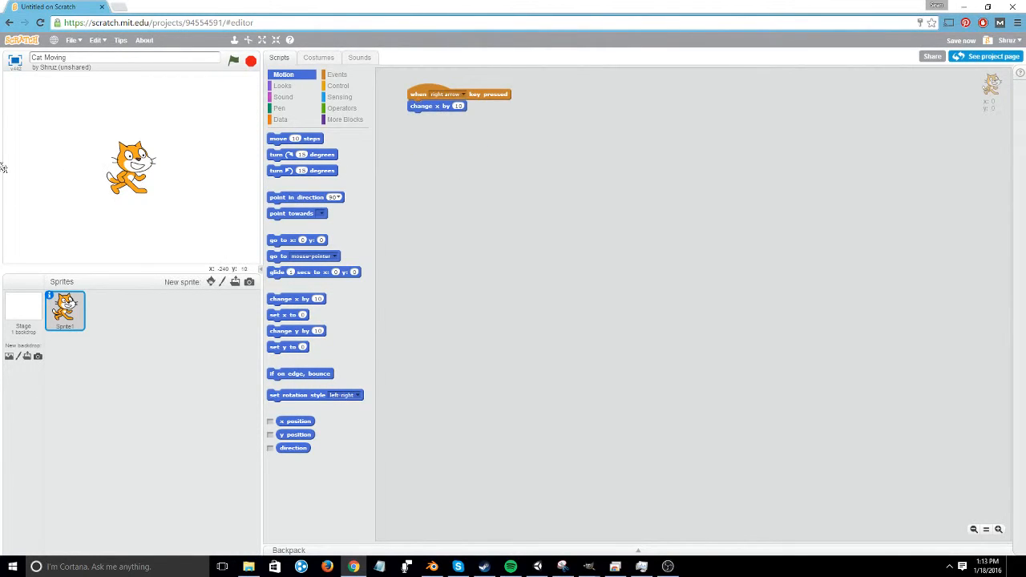
pyautogui.moveTo(247, 170)
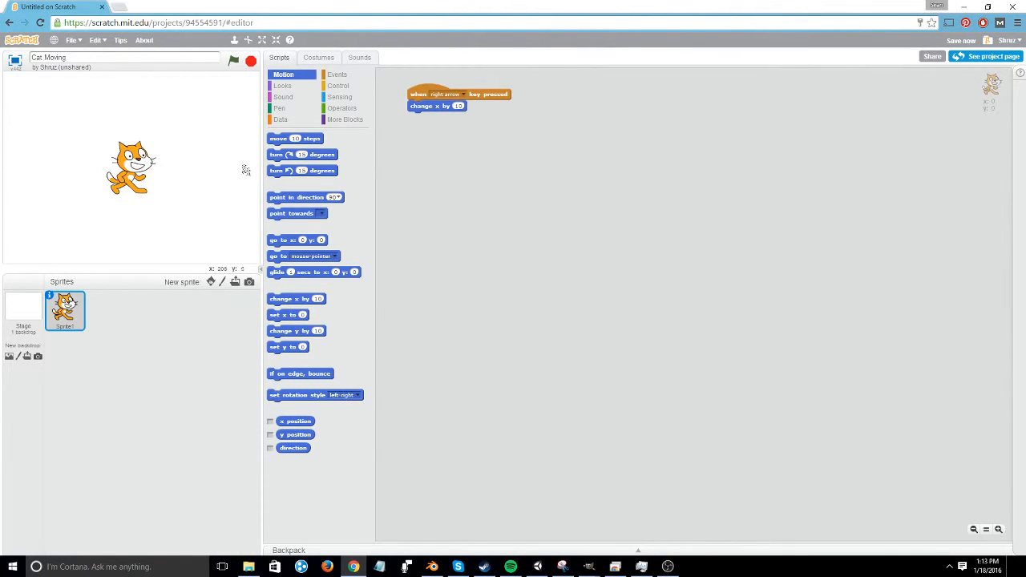
pyautogui.moveTo(198, 170)
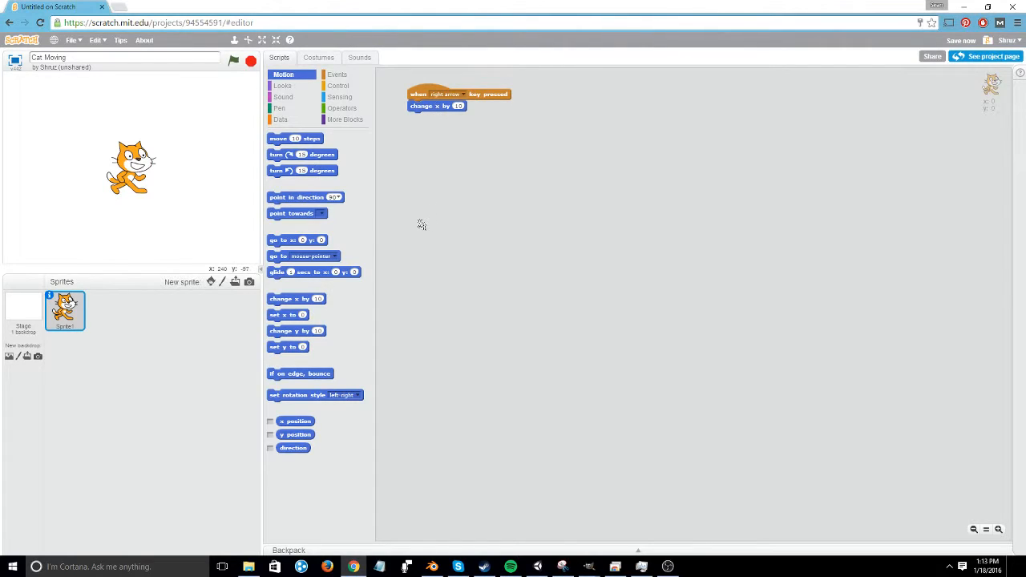
# Step: Press the right arrow twice to confirm the cat moves right on the stage
pyautogui.press('Right')
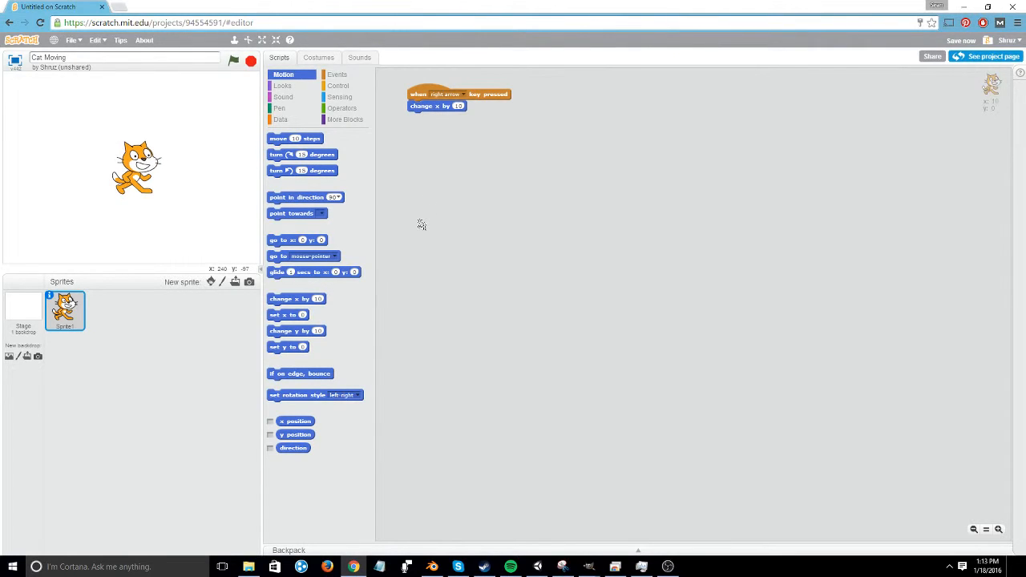
pyautogui.press('right')
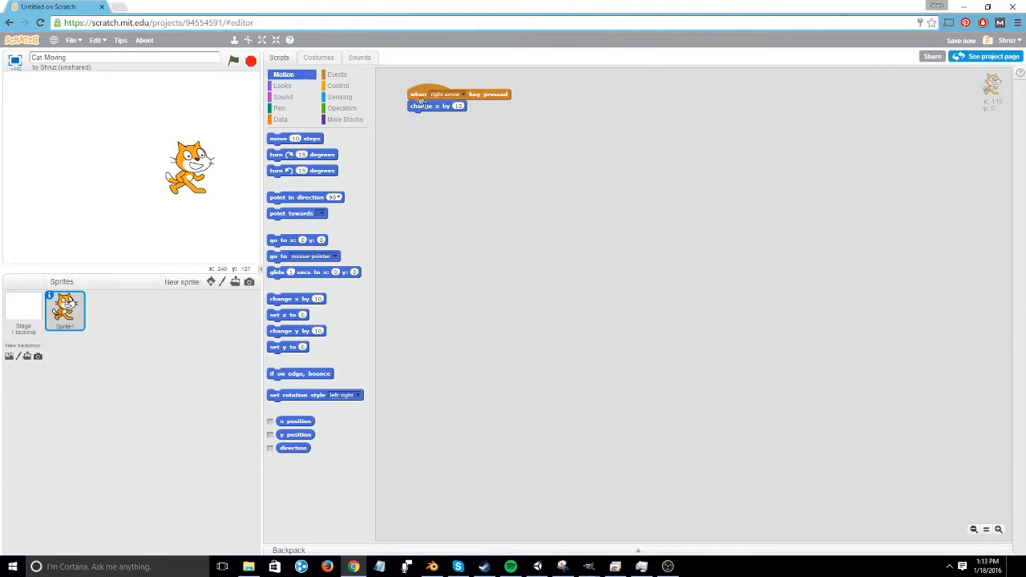
# Step: Duplicate the script, set the copy to the left arrow key and edit its x change amount
pyautogui.rightClick(433, 94)
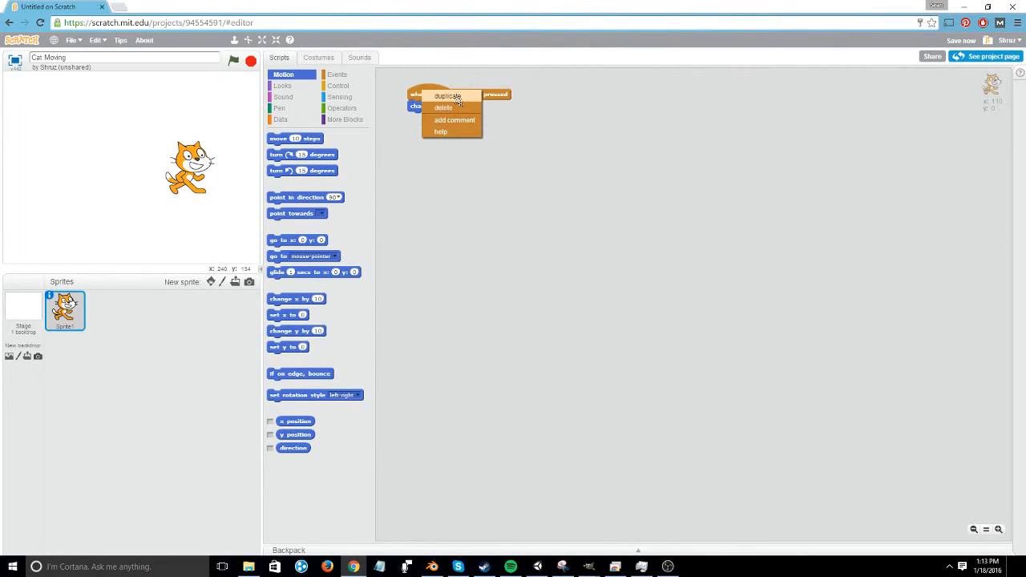
pyautogui.click(447, 95)
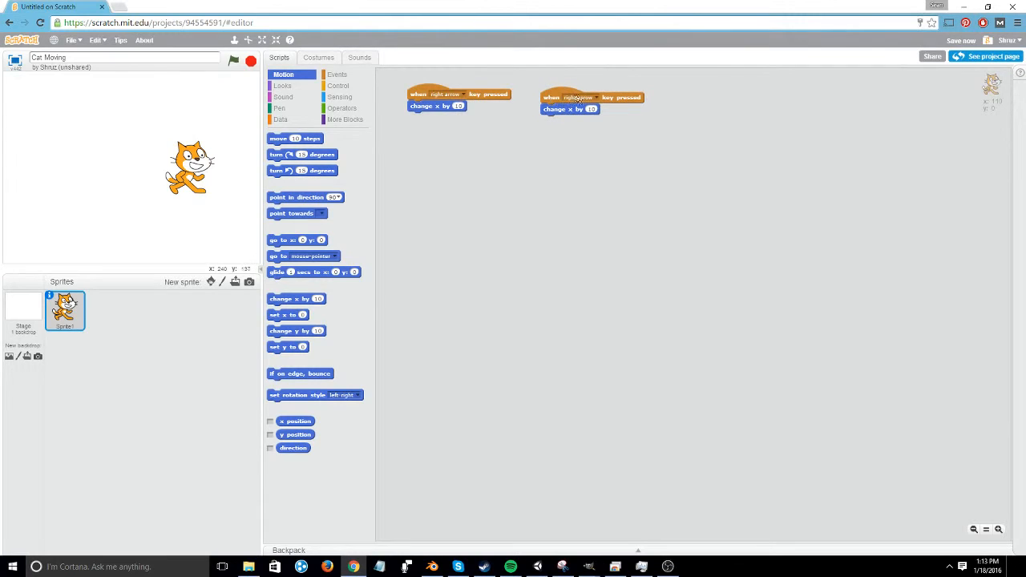
pyautogui.click(579, 98)
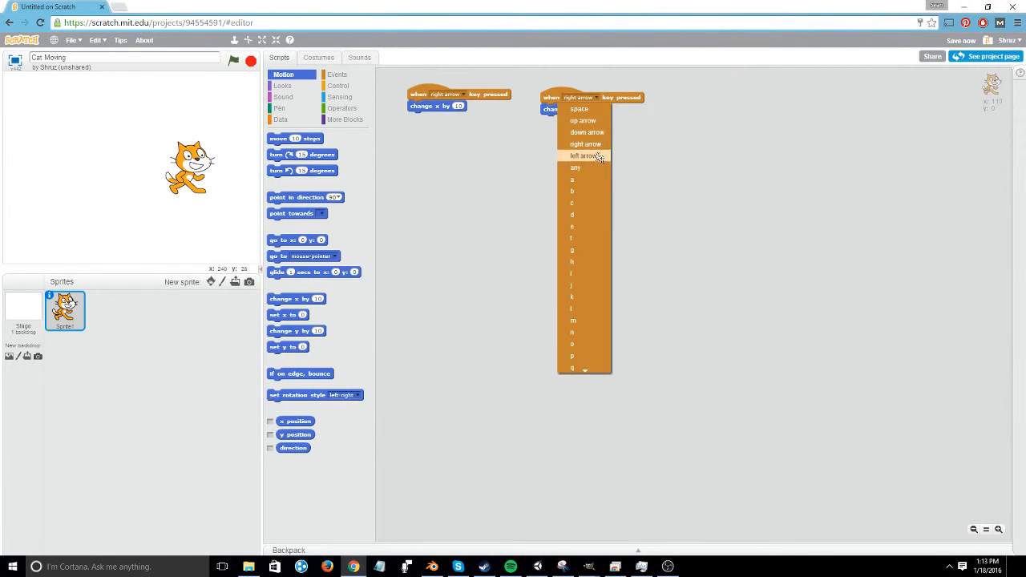
pyautogui.click(582, 156)
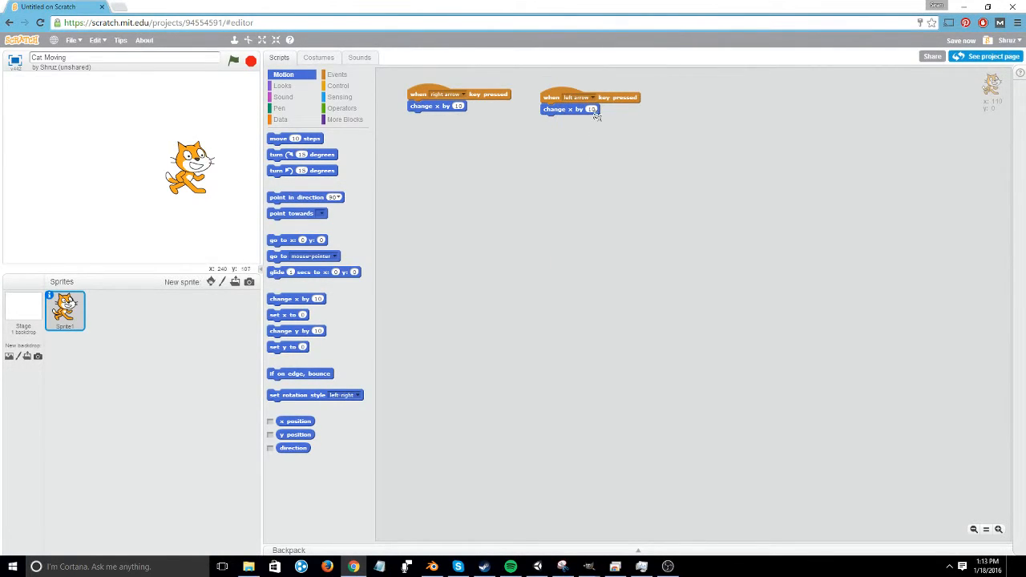
pyautogui.click(592, 109)
pyautogui.write('-10')
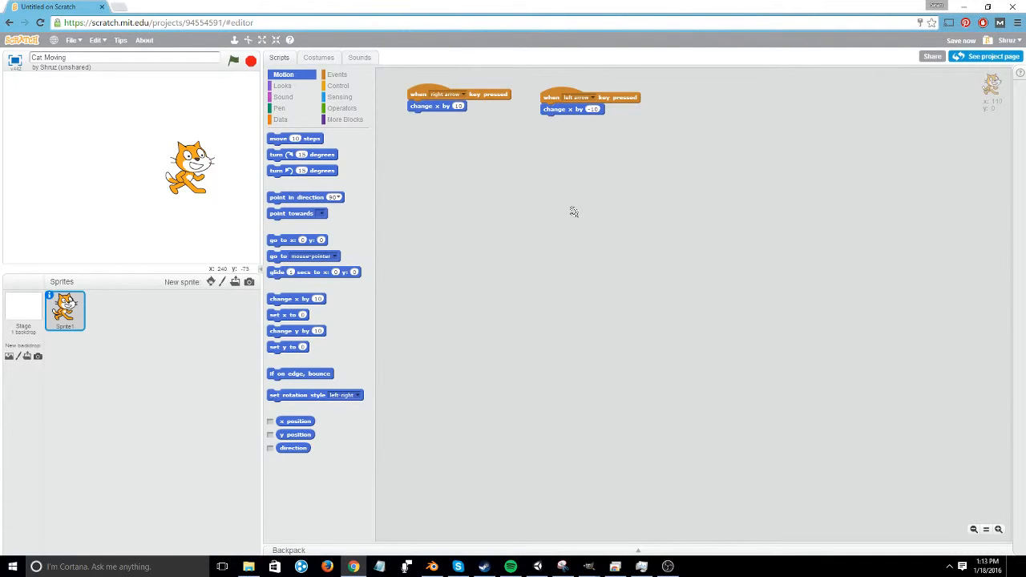
pyautogui.moveTo(573, 212)
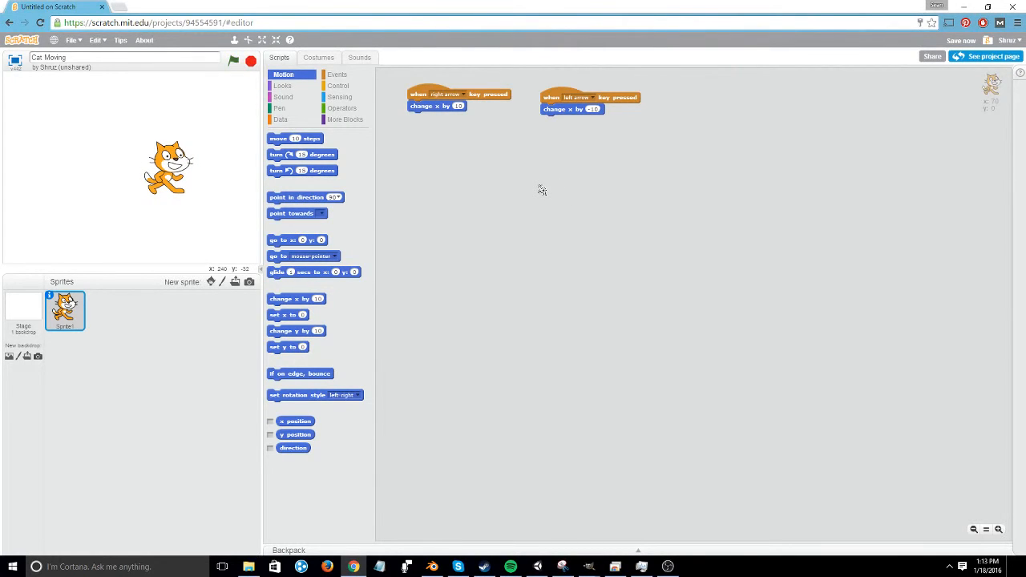
# Step: Duplicate twice more, set the copies to up and down arrow keys, detaching the x change for y blocks
pyautogui.rightClick(436, 106)
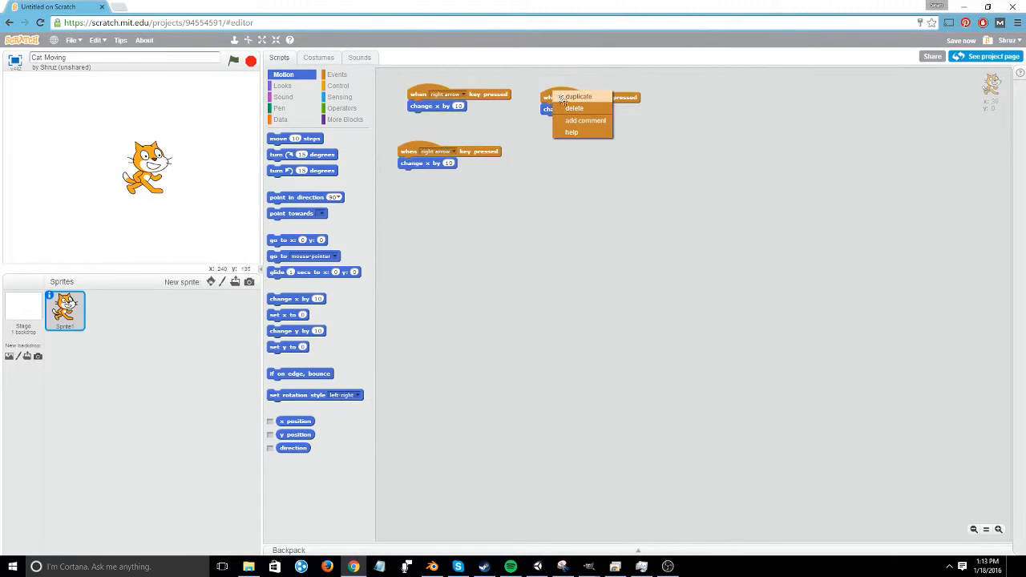
pyautogui.click(577, 98)
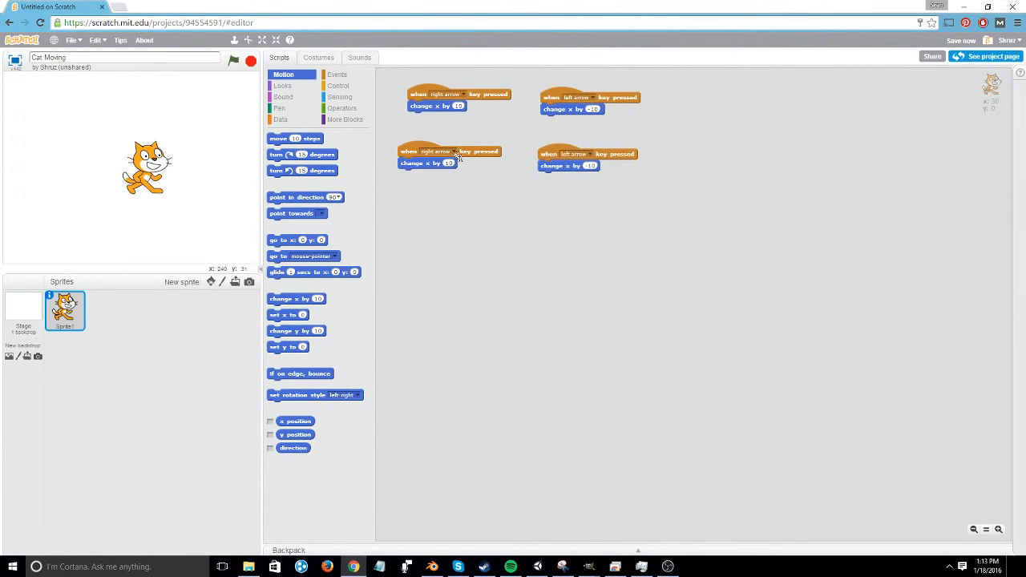
pyautogui.click(437, 150)
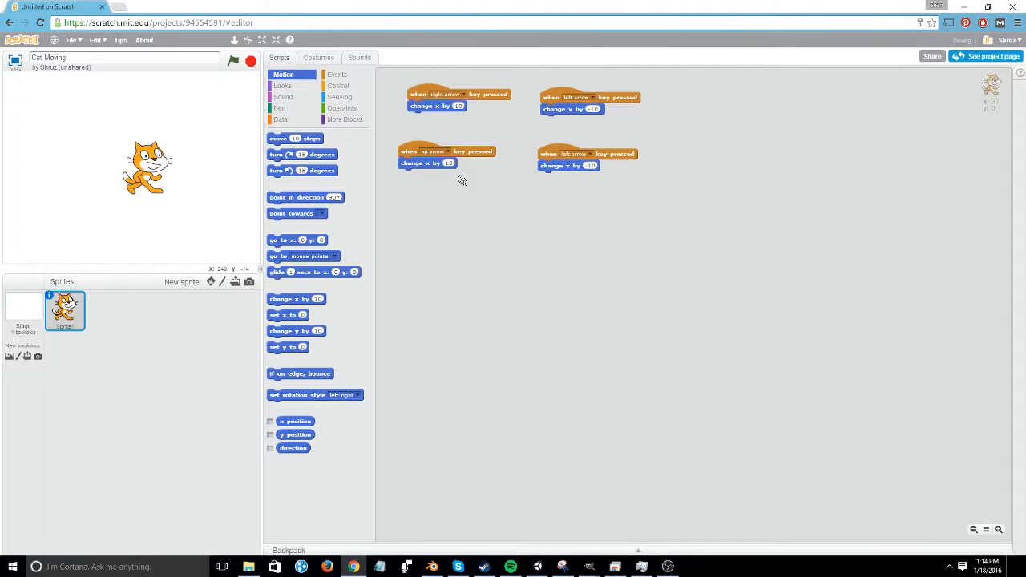
pyautogui.click(586, 153)
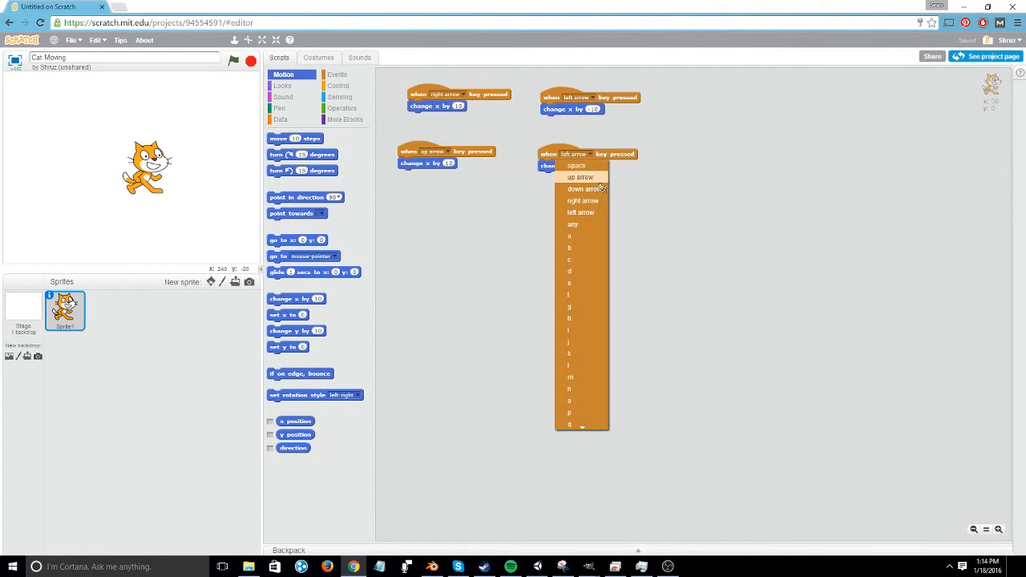
pyautogui.click(584, 189)
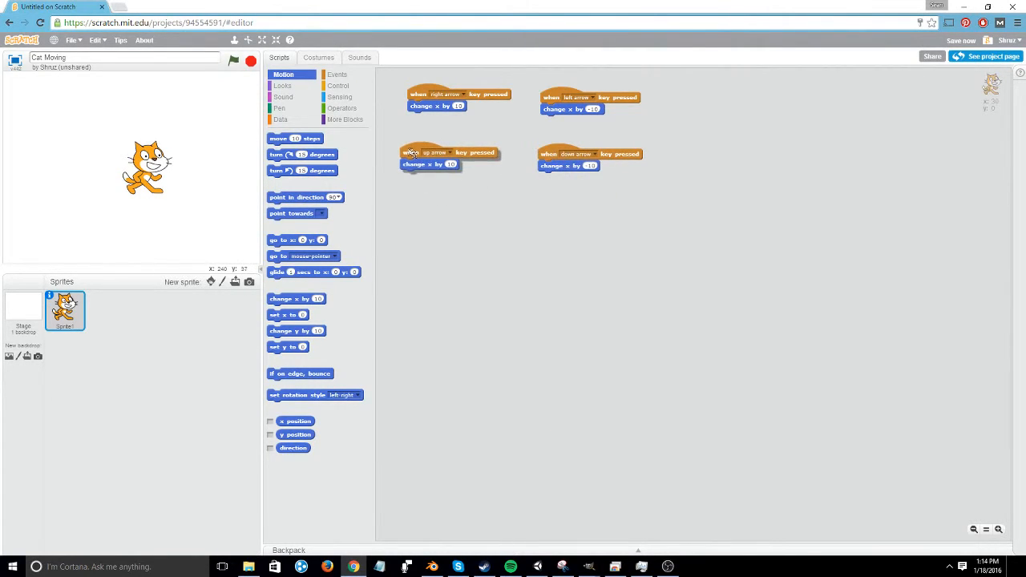
pyautogui.moveTo(569, 166); pyautogui.dragTo(524, 231)
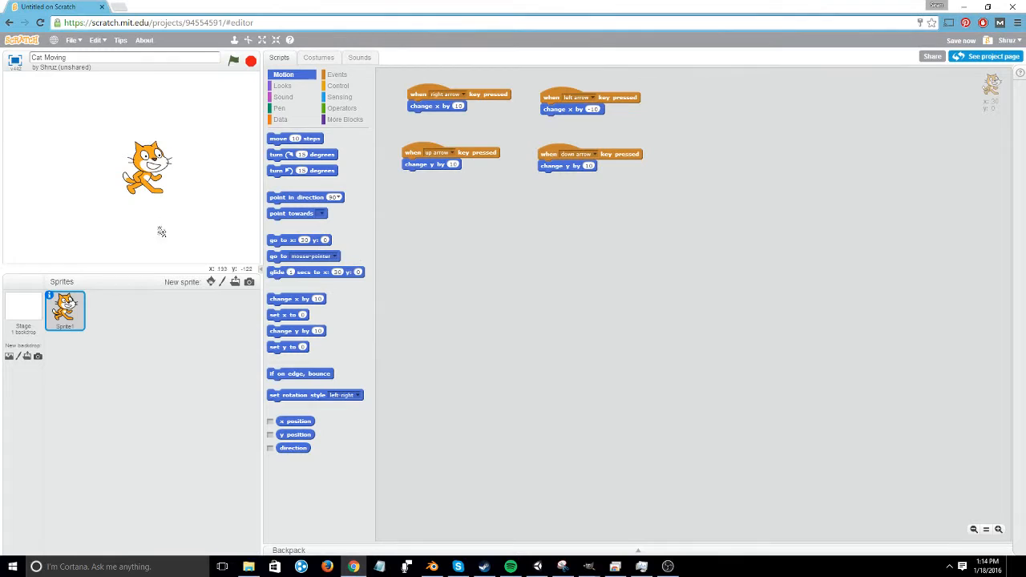
pyautogui.moveTo(224, 174)
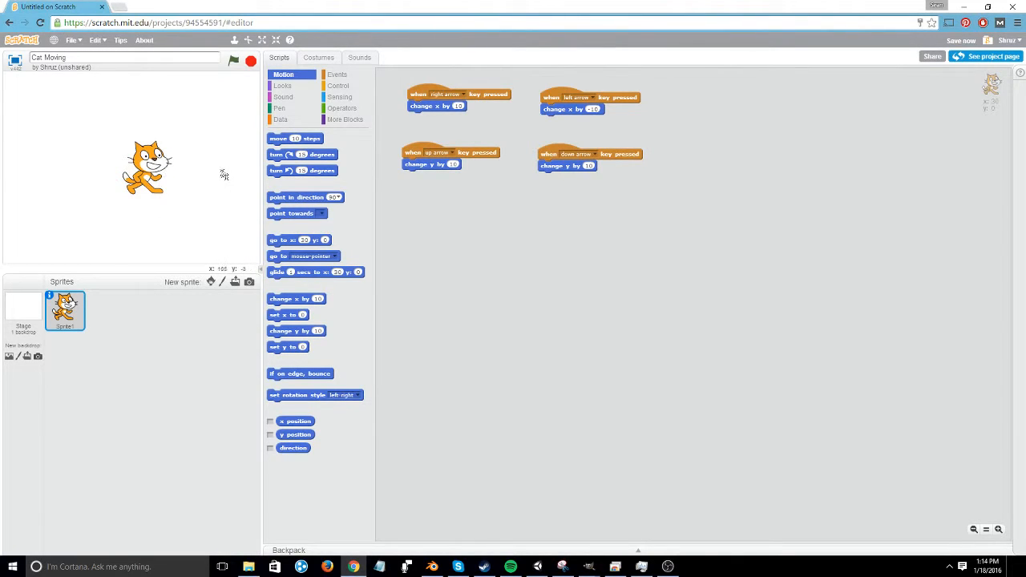
pyautogui.moveTo(125, 268)
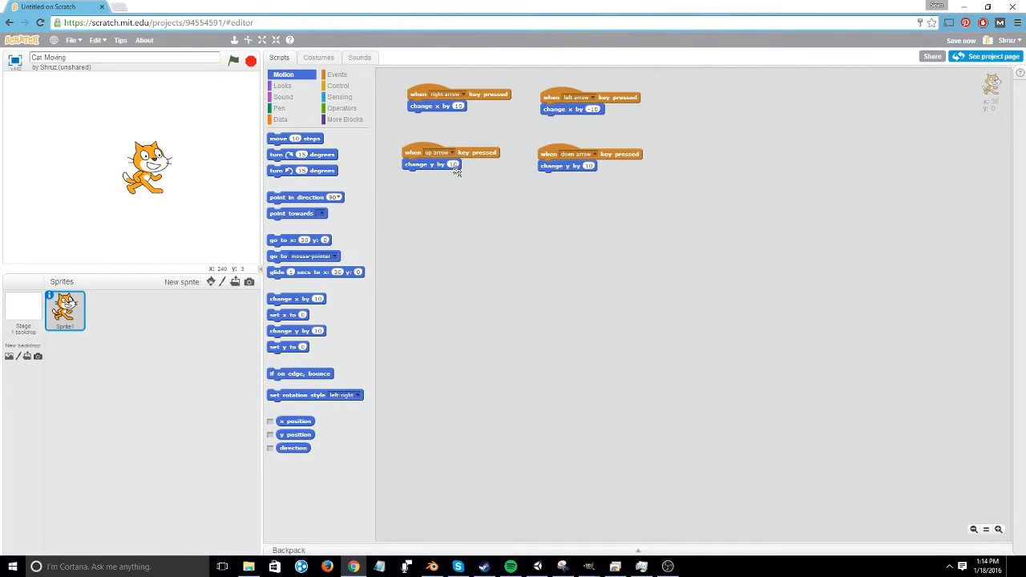
pyautogui.moveTo(202, 192)
pyautogui.write('-10')
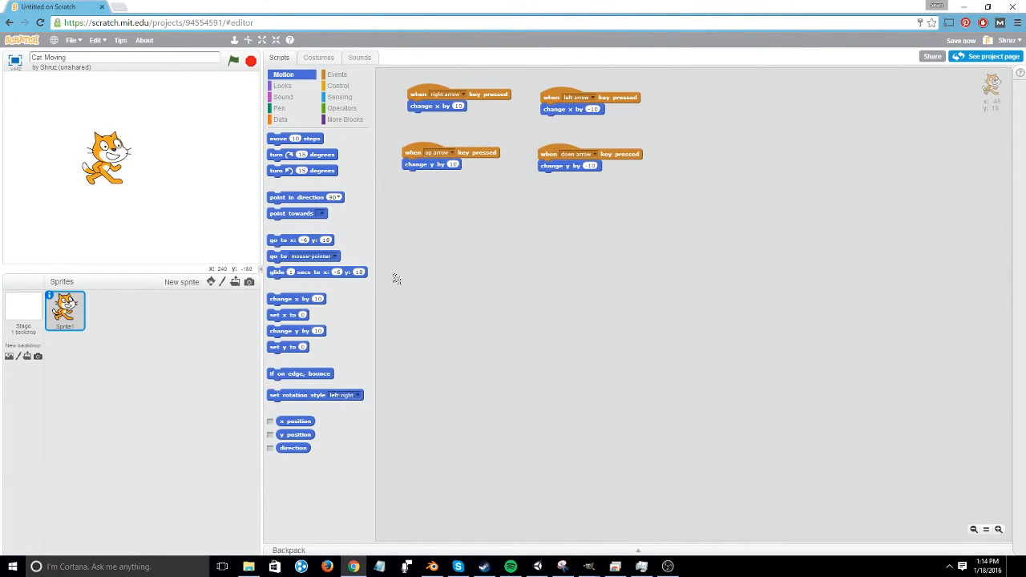
# Step: Attach 'go to x:0 y:0' under the green-flag event and run it to reset the cat
pyautogui.click(337, 74)
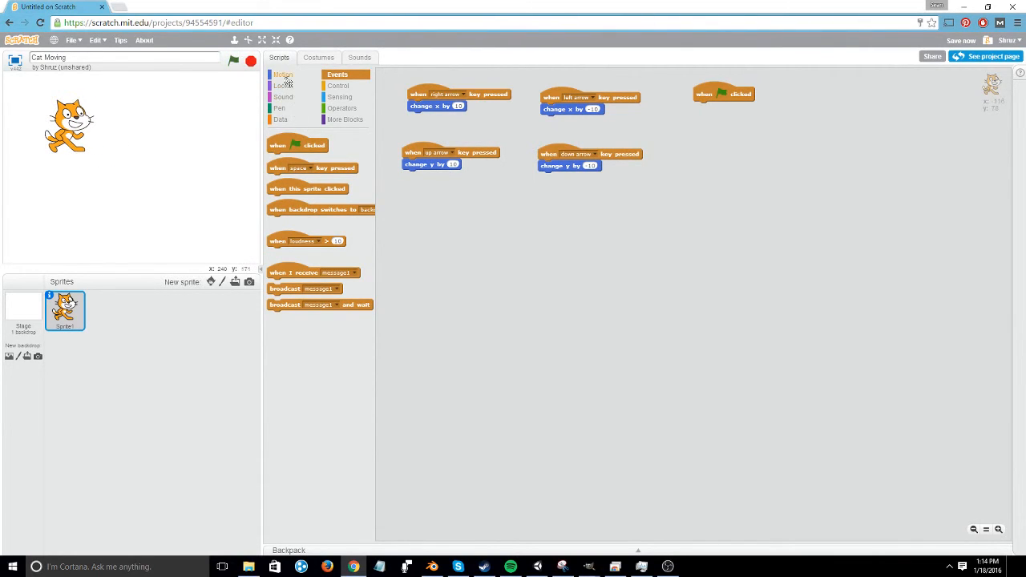
pyautogui.click(282, 75)
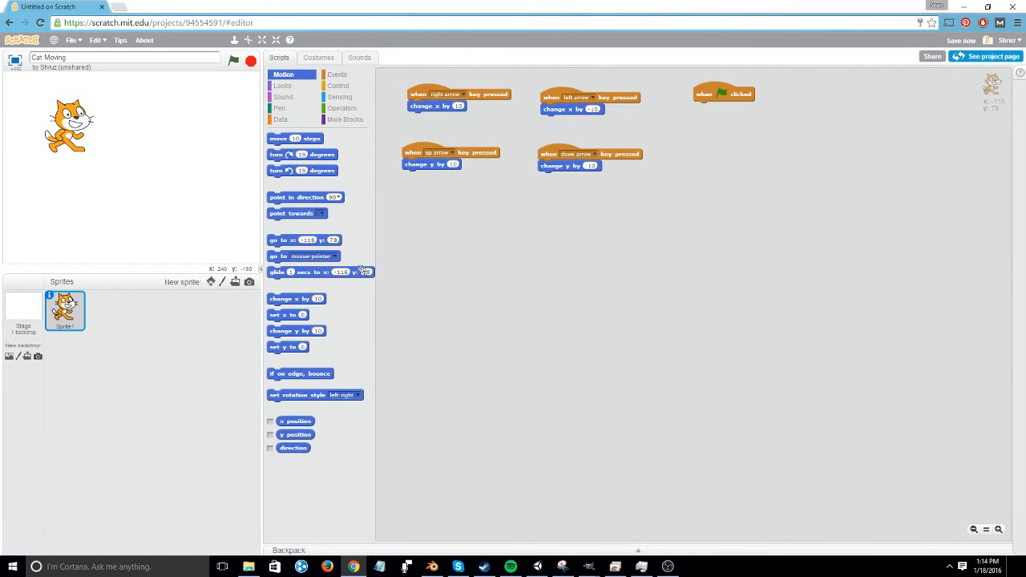
pyautogui.moveTo(305, 241); pyautogui.dragTo(497, 223)
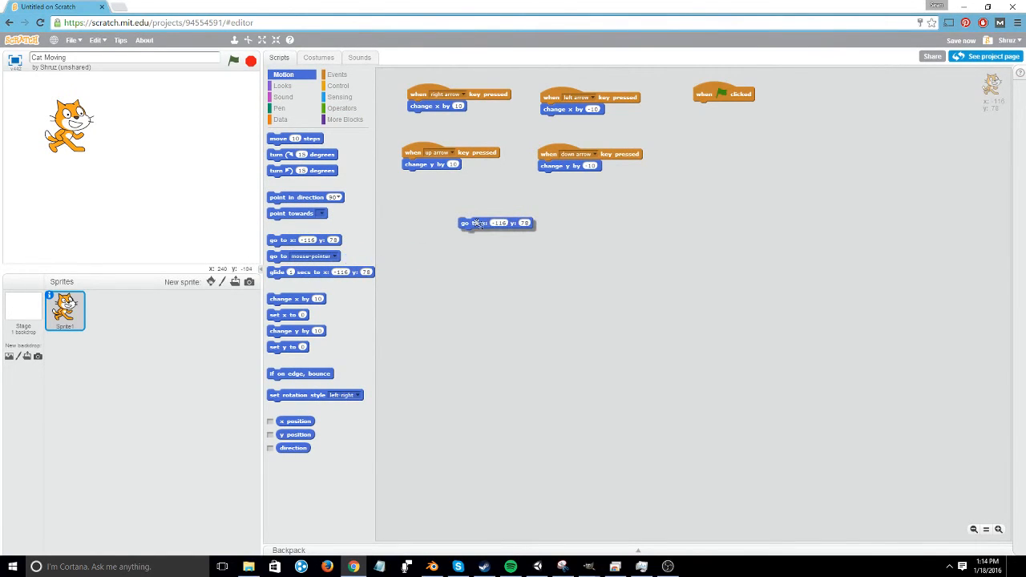
pyautogui.moveTo(497, 223); pyautogui.dragTo(493, 216)
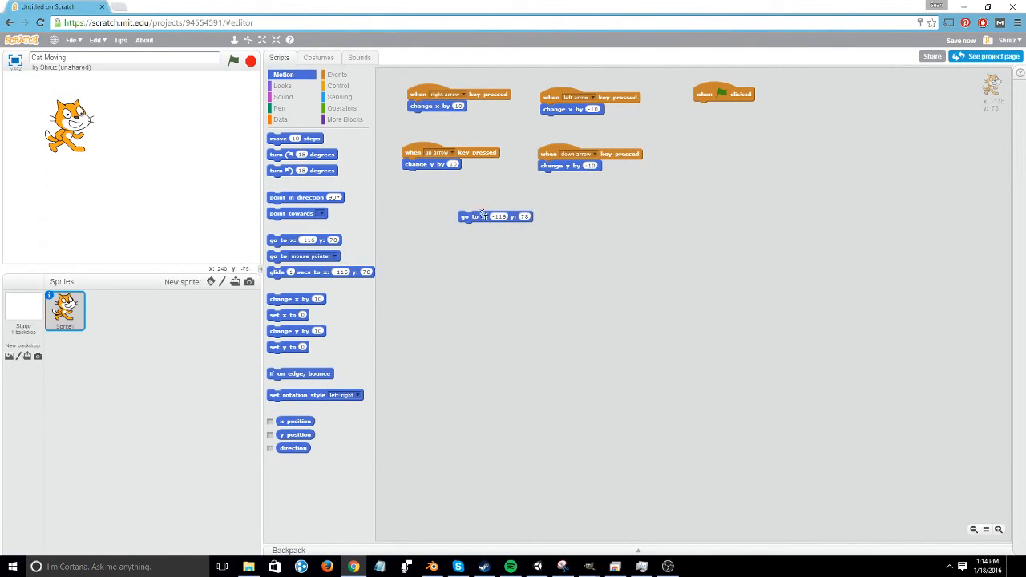
pyautogui.moveTo(494, 216); pyautogui.dragTo(730, 107)
pyautogui.write('0')
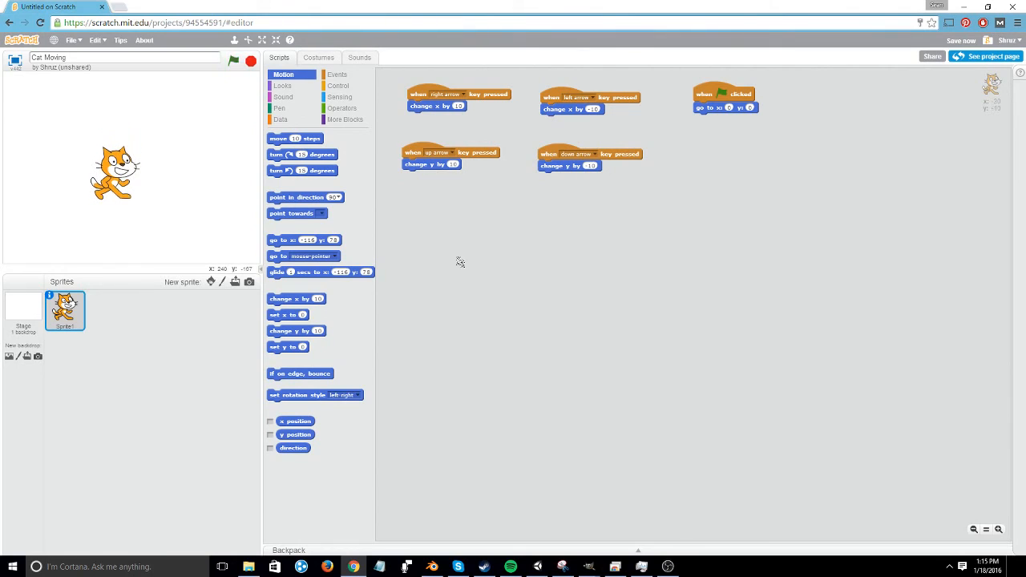
pyautogui.click(234, 60)
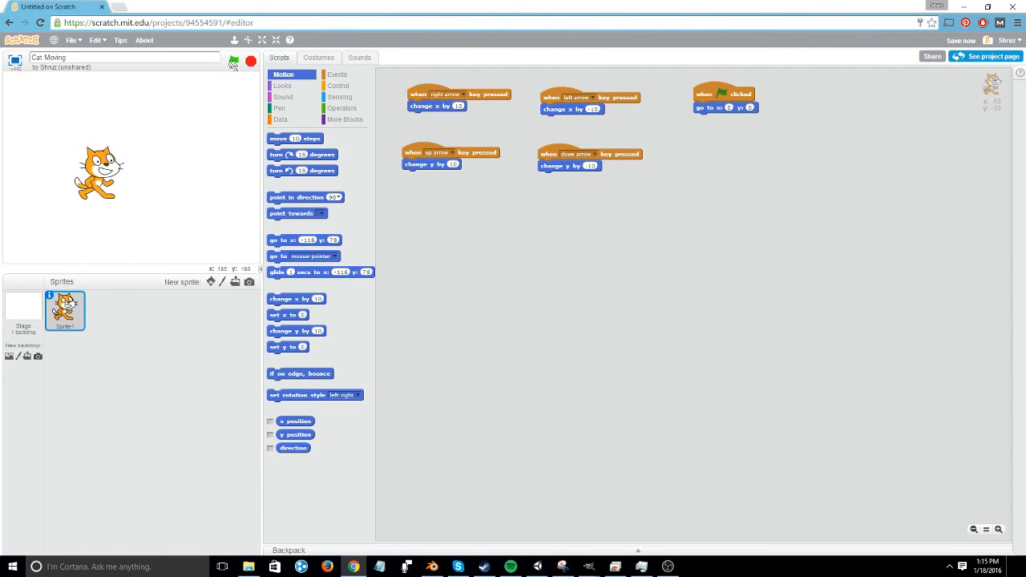